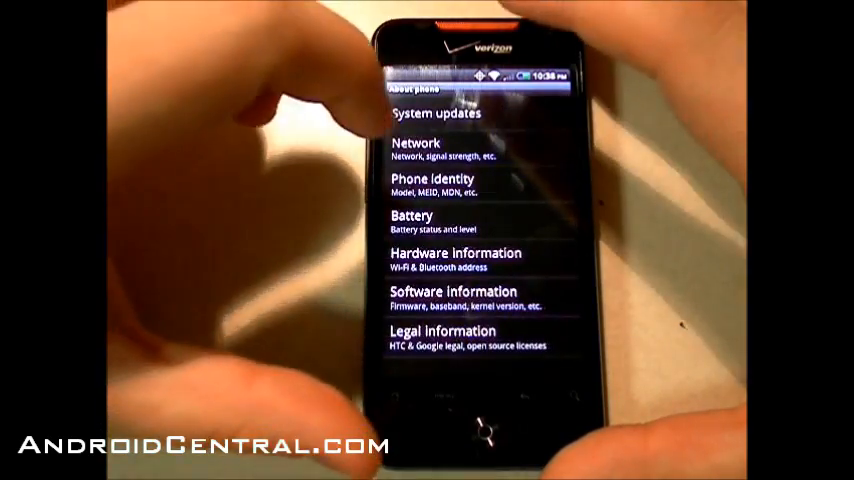
Show one of the About phone information sections.
click(452, 292)
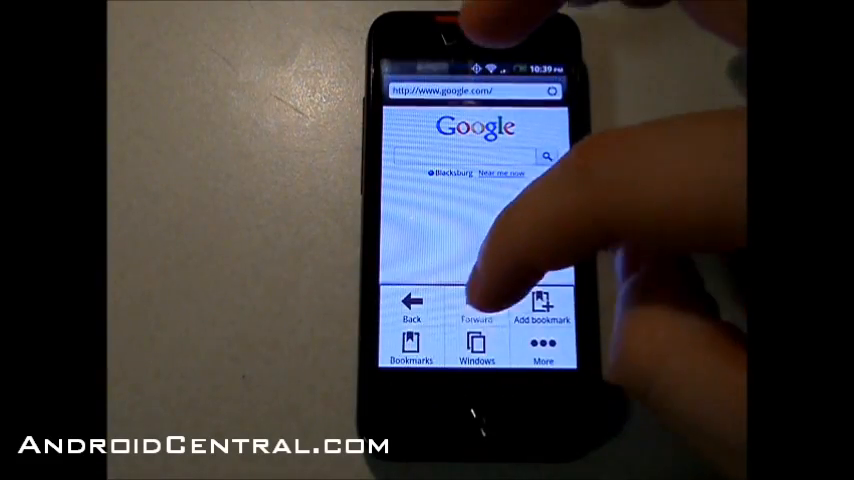
Choose an option from the browser's menu on the Google home page.
click(408, 356)
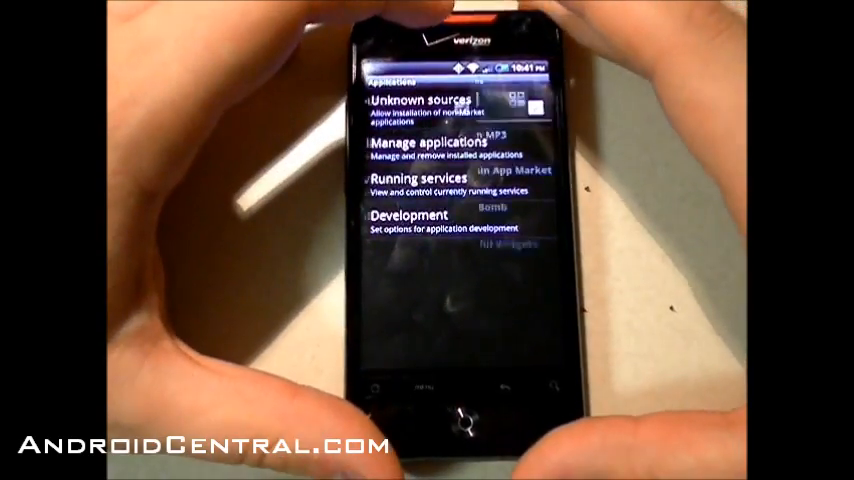
Show Manage applications filtered to the Downloaded tab.
click(432, 148)
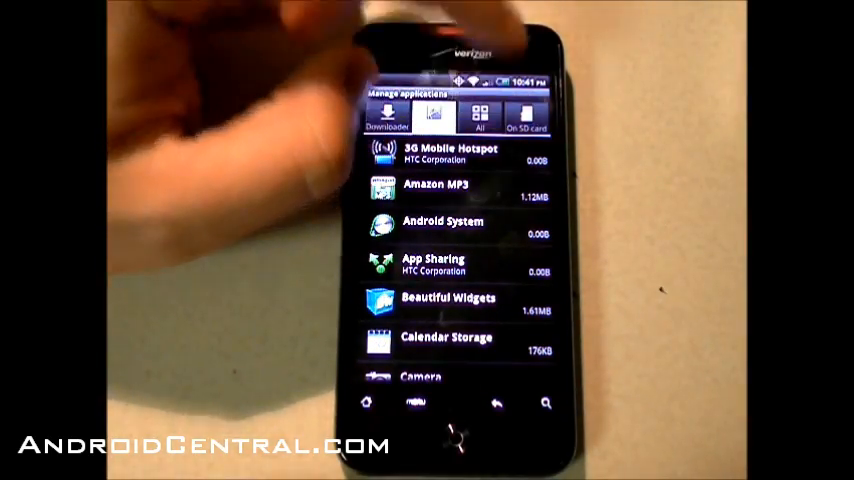
click(450, 148)
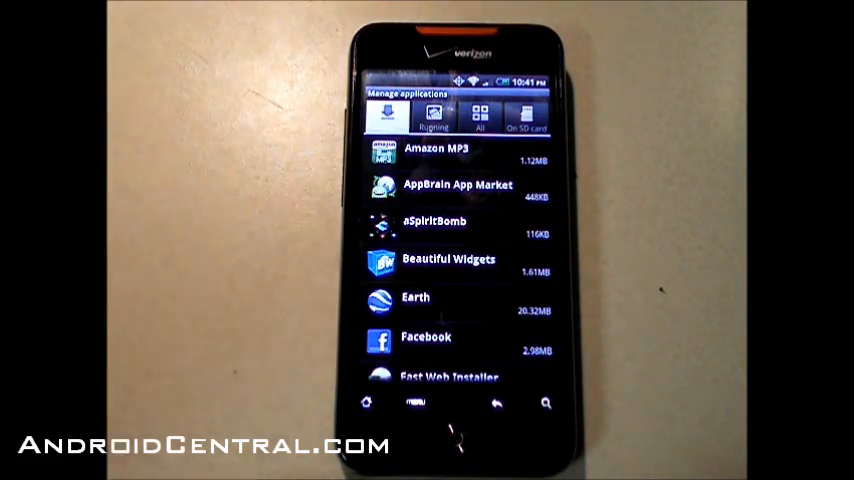
View Beautiful Widgets' storage details and return to the downloaded list.
click(448, 258)
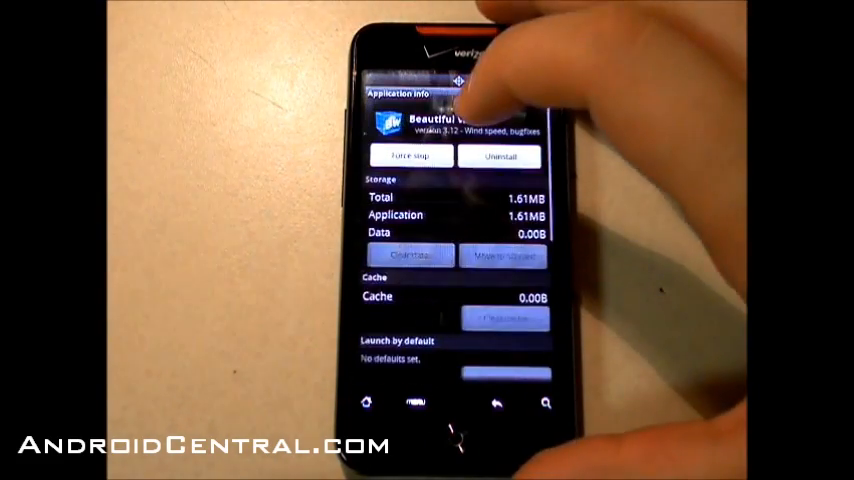
click(496, 402)
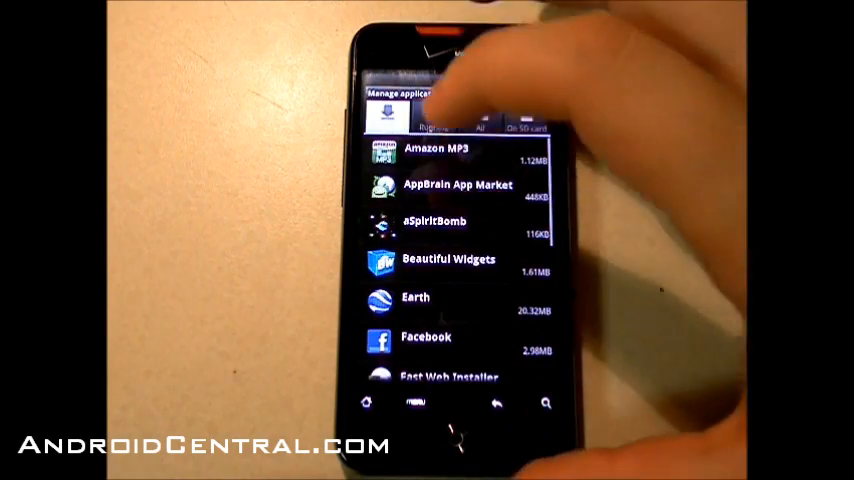
click(424, 336)
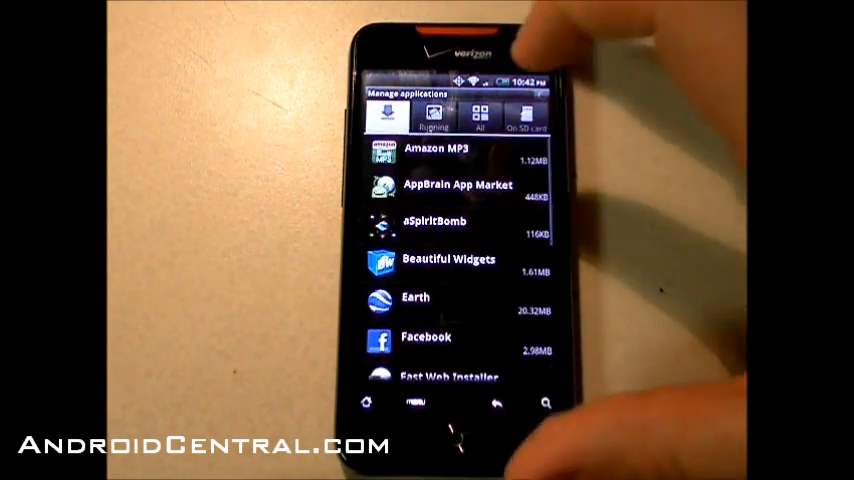
Compare the Running and Downloaded app tabs, scrolling toward AppBrain App Market.
click(436, 148)
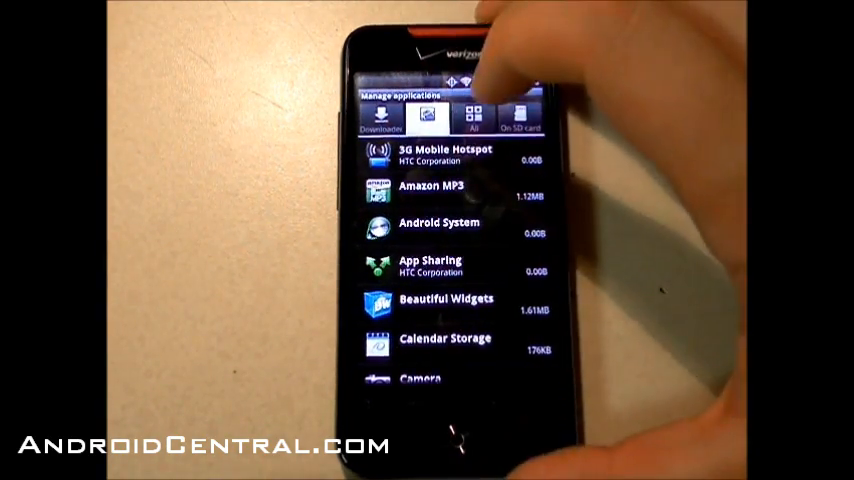
click(430, 196)
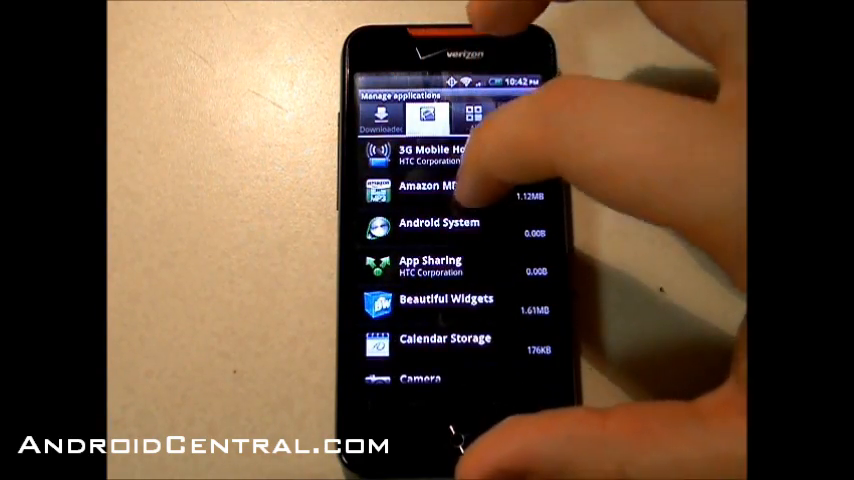
click(440, 188)
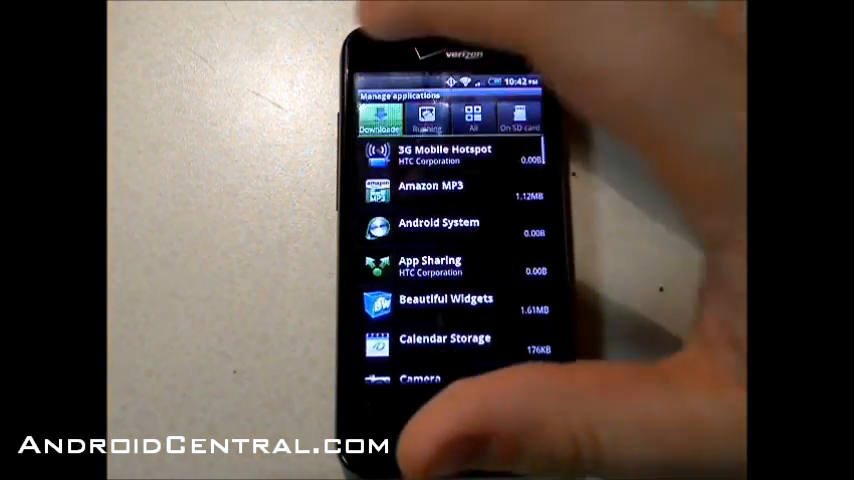
scroll(down, 3)
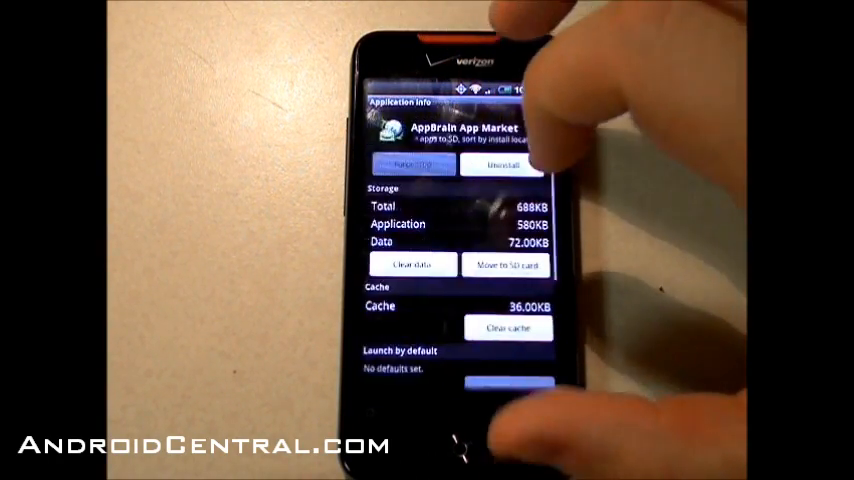
Move AppBrain App Market to the SD card.
click(508, 264)
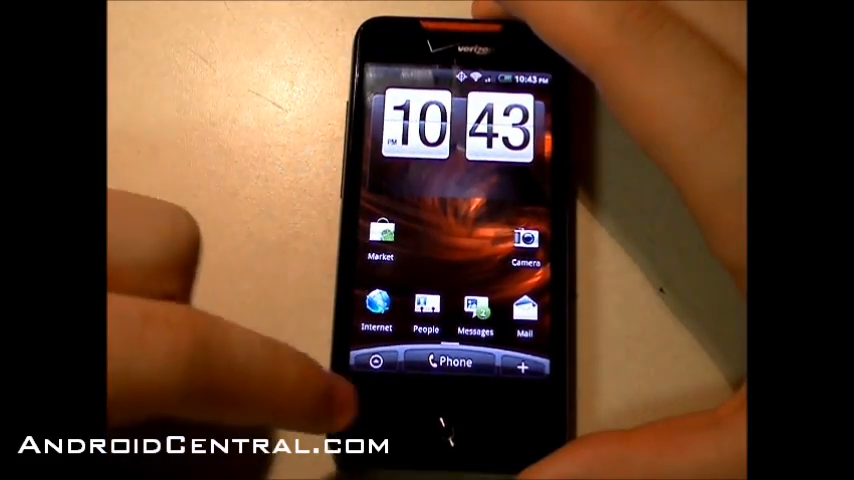
Launch App Sharing from the app drawer to reach the Select app to share list.
click(374, 364)
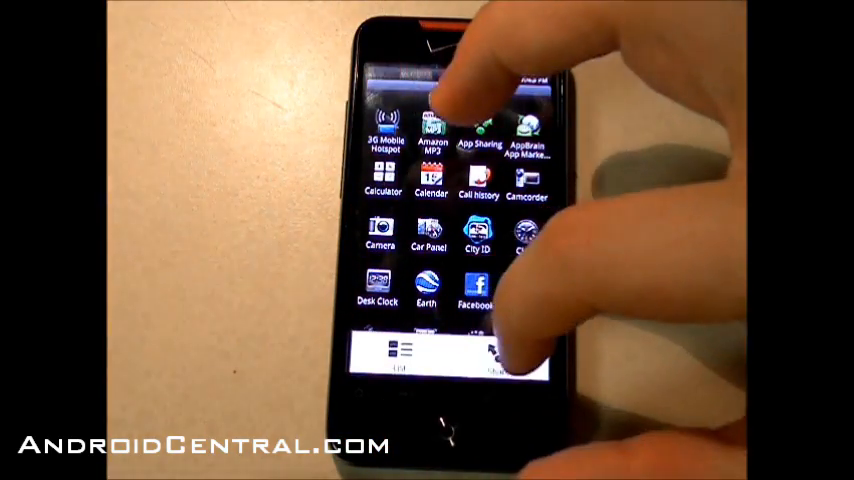
click(478, 128)
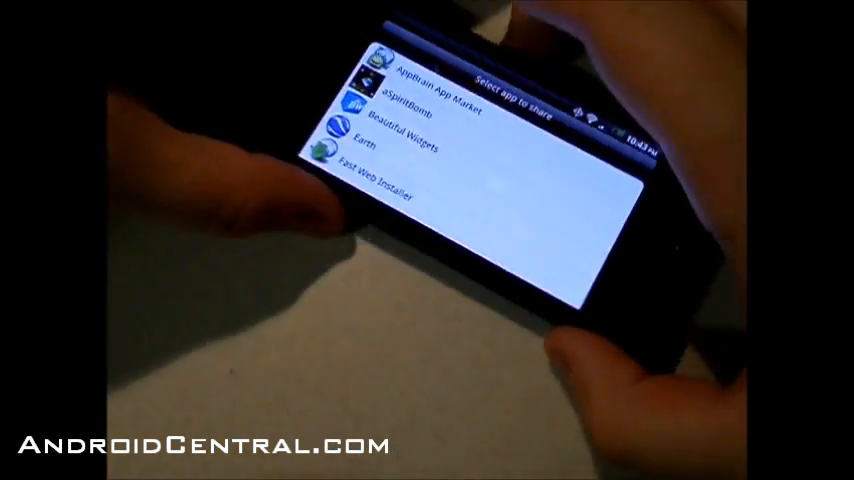